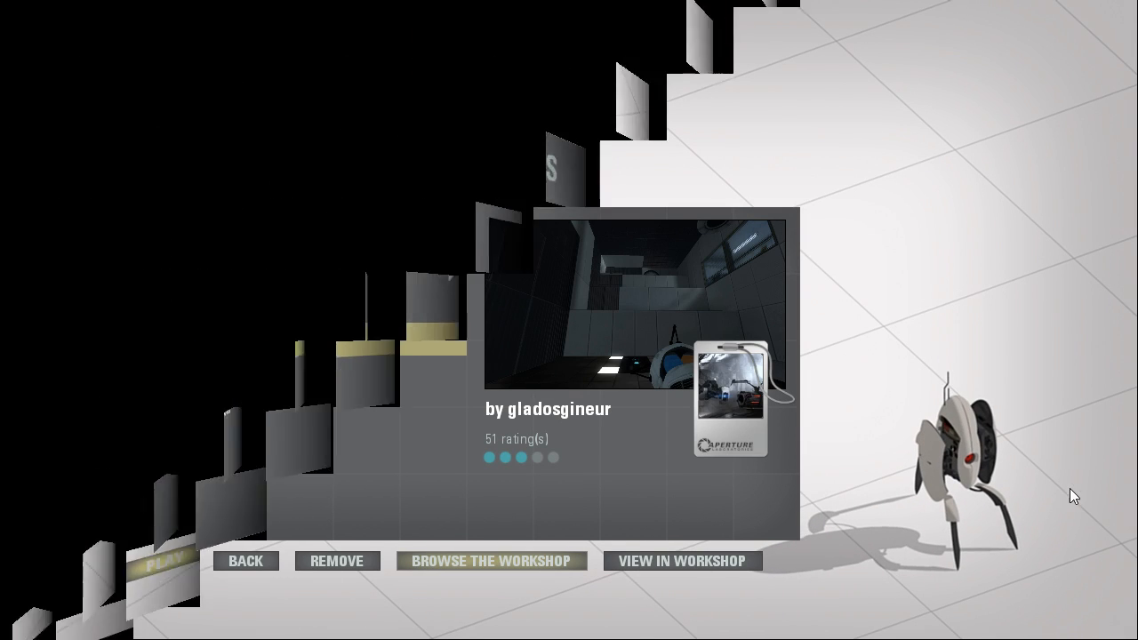
Step: Start the queued community chamber 'Backstory' from the Single Player Chambers queue
left_click(169, 561)
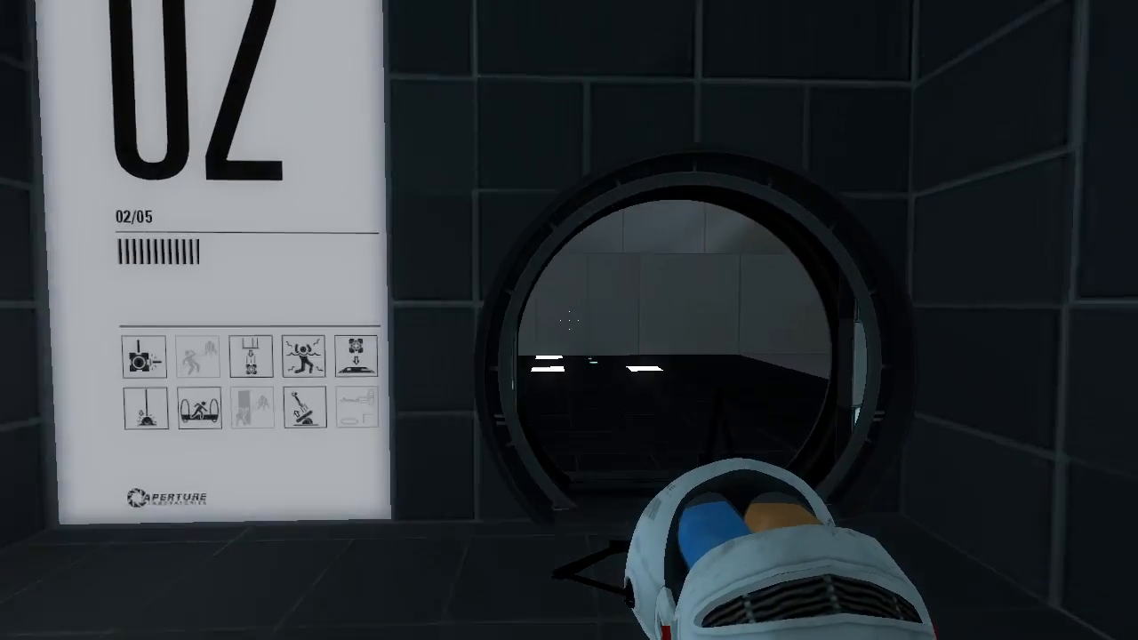
mouse_move(569, 320)
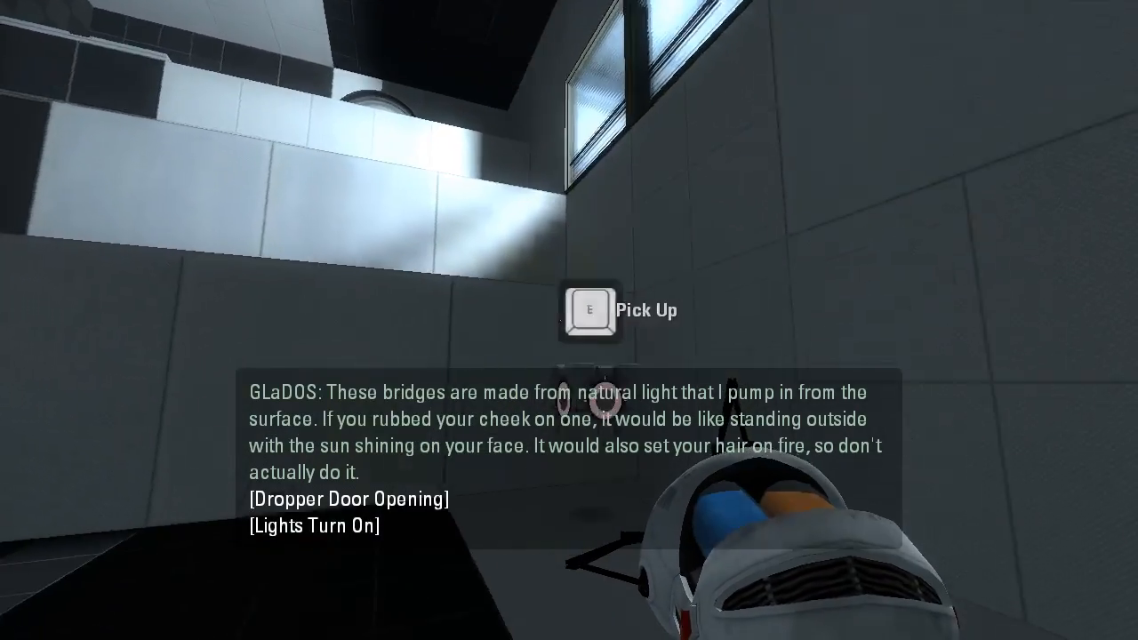
Step: Pick up the weighted cube in chamber 02's opening room
key("e")
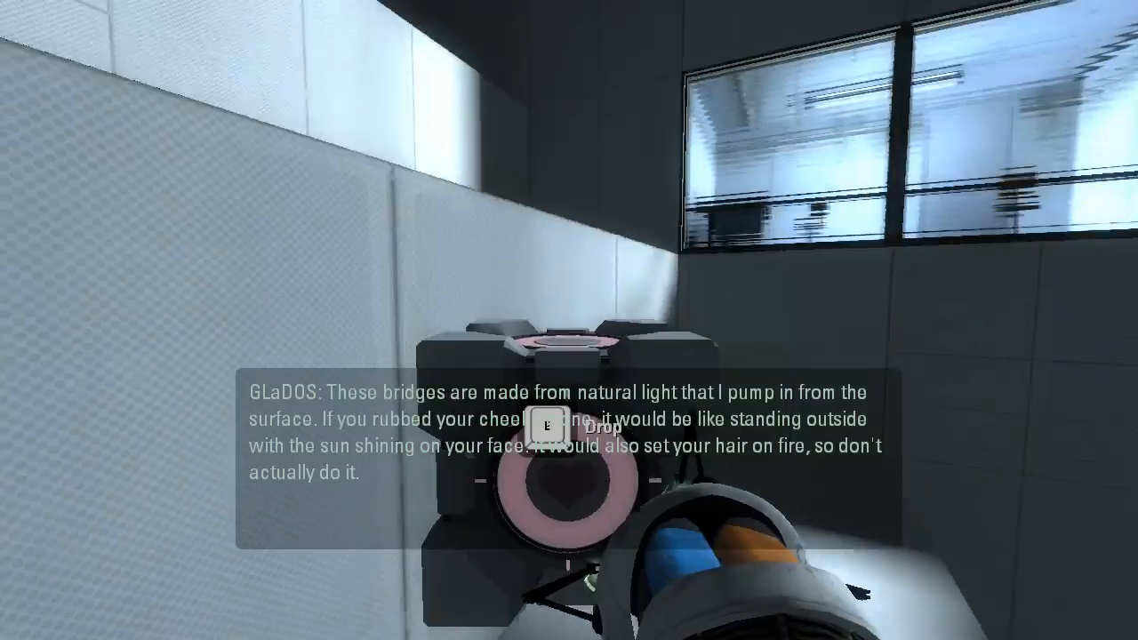
mouse_move(569, 320)
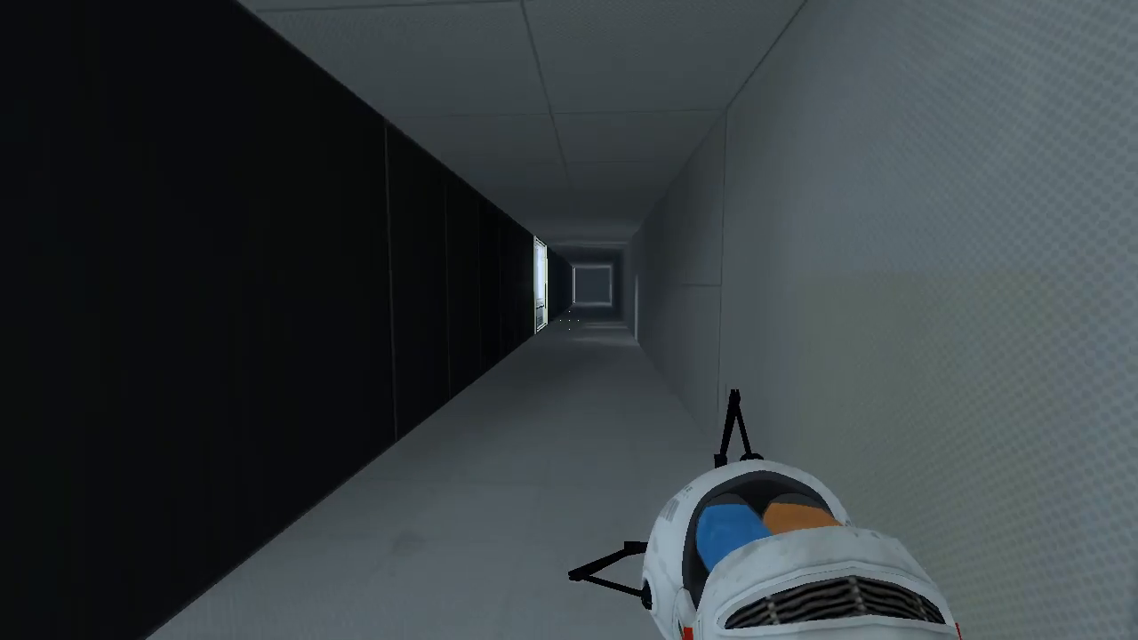
mouse_move(569, 320)
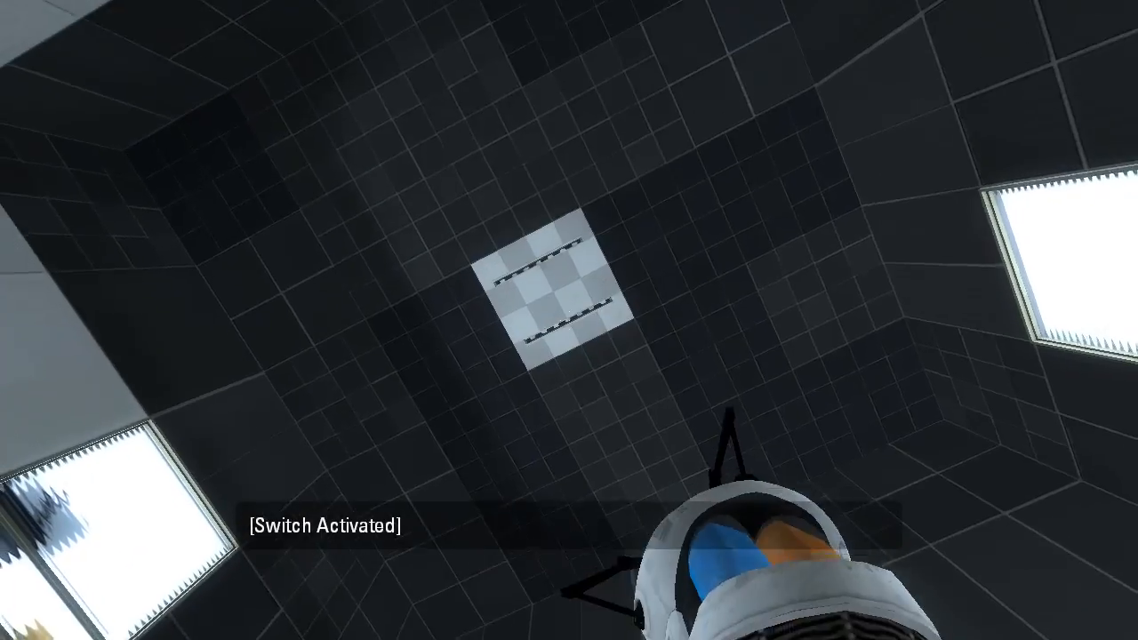
Step: Fire a portal at the white ceiling panel to continue solving the chamber
left_click(569, 320)
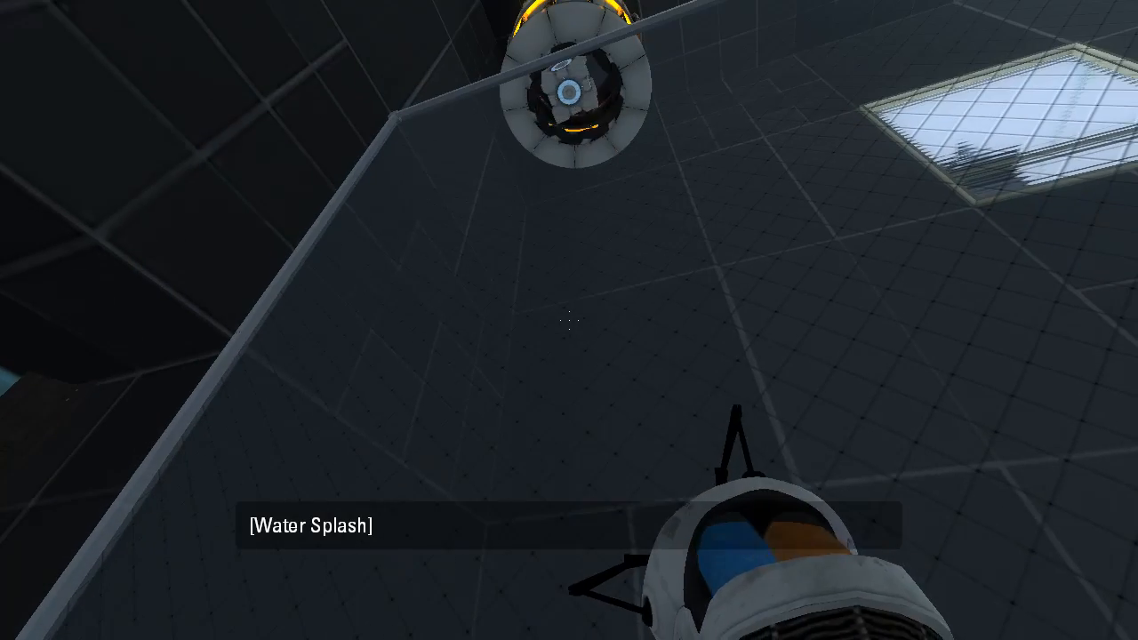
mouse_move(569, 320)
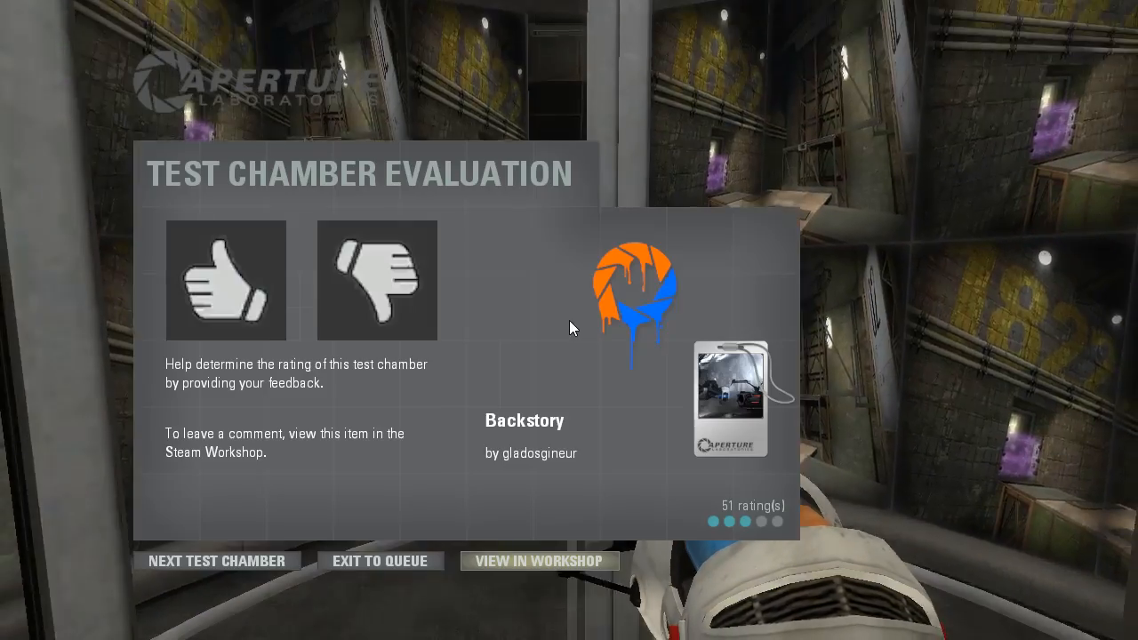
Step: Give Backstory a thumbs-down rating and exit to the chamber queue
left_click(376, 281)
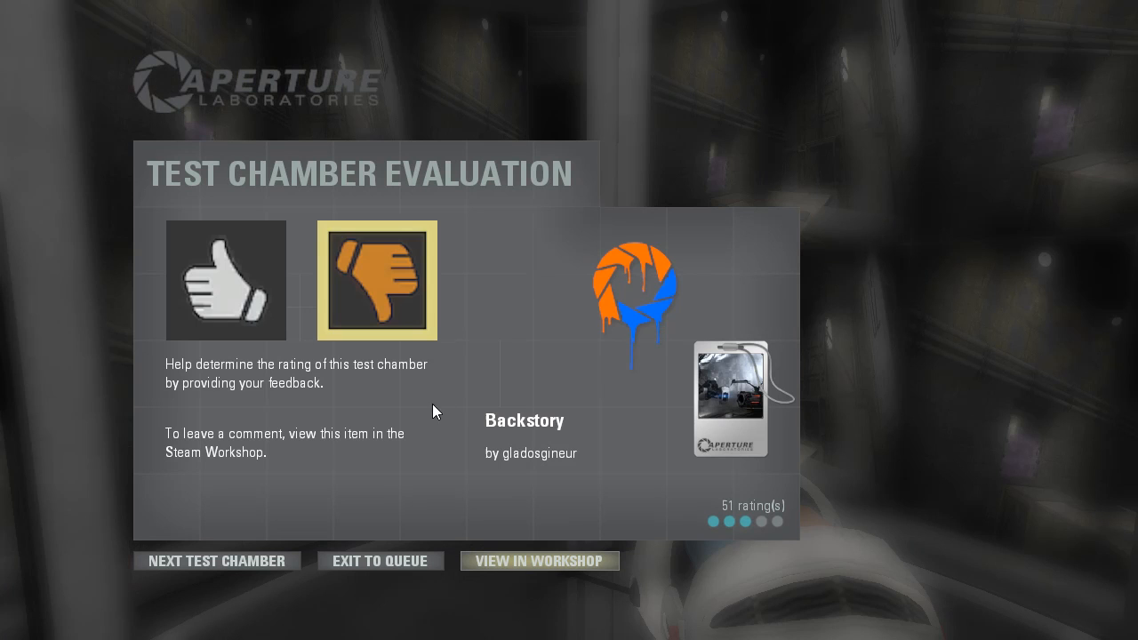
mouse_move(381, 562)
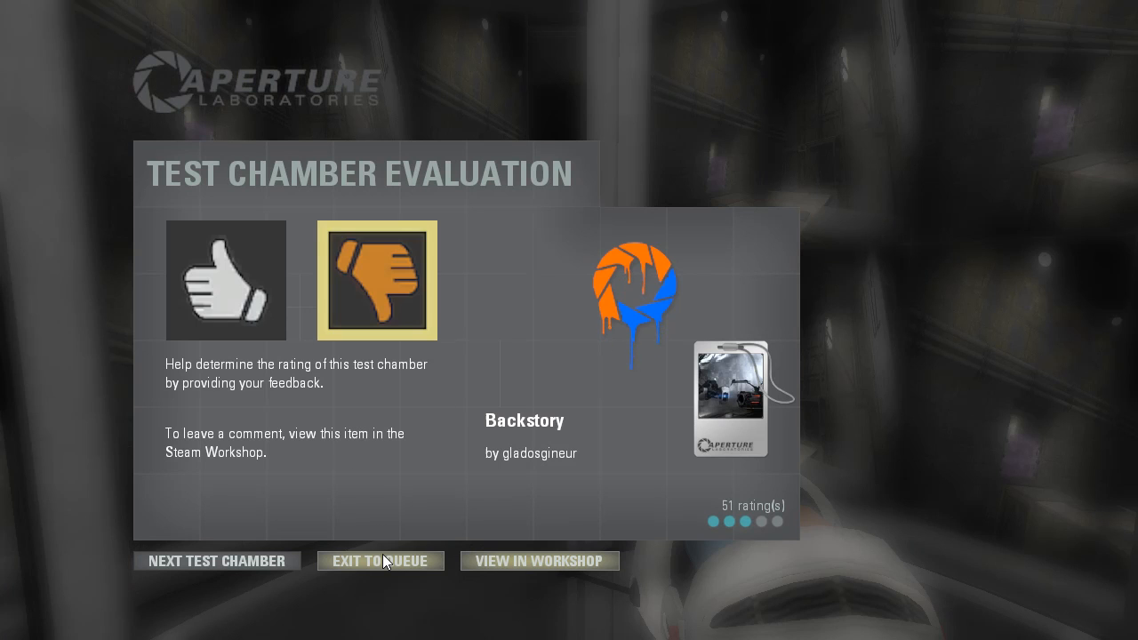
left_click(381, 562)
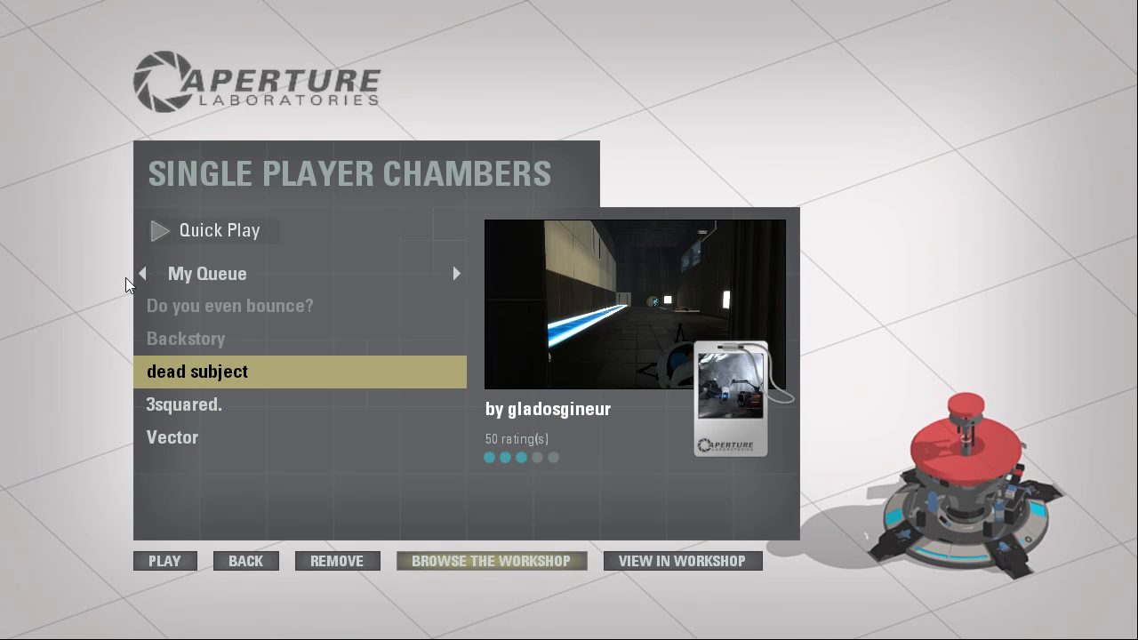
mouse_move(128, 335)
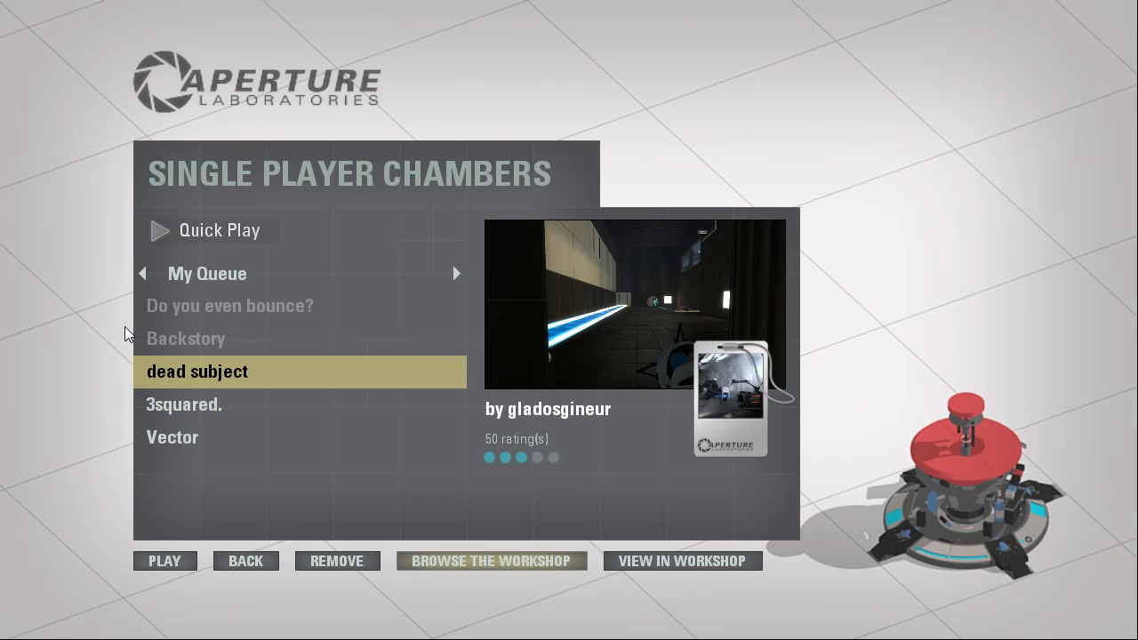